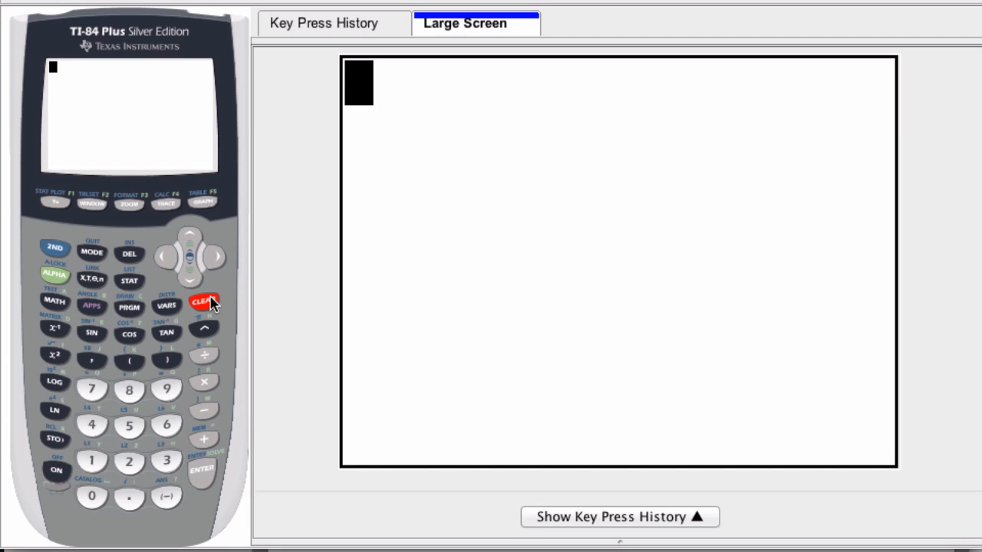
Clear the home screen and bring up the mode settings showing Degree.
left_click(204, 301)
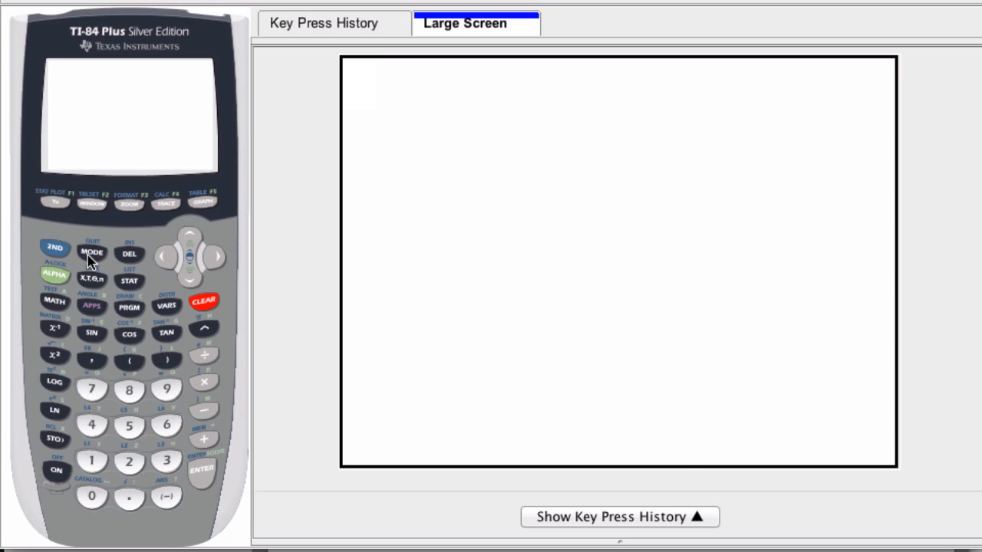
left_click(92, 252)
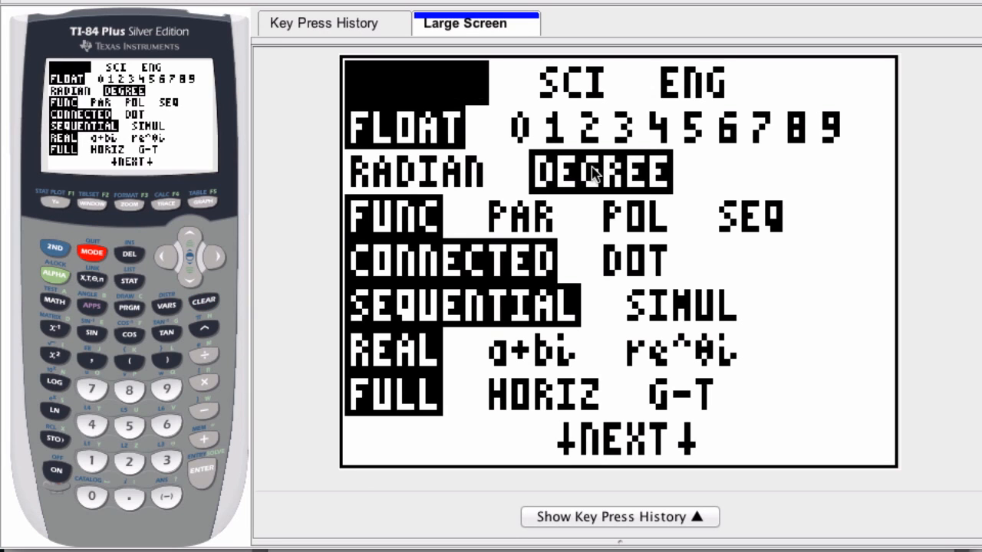
mouse_move(192, 276)
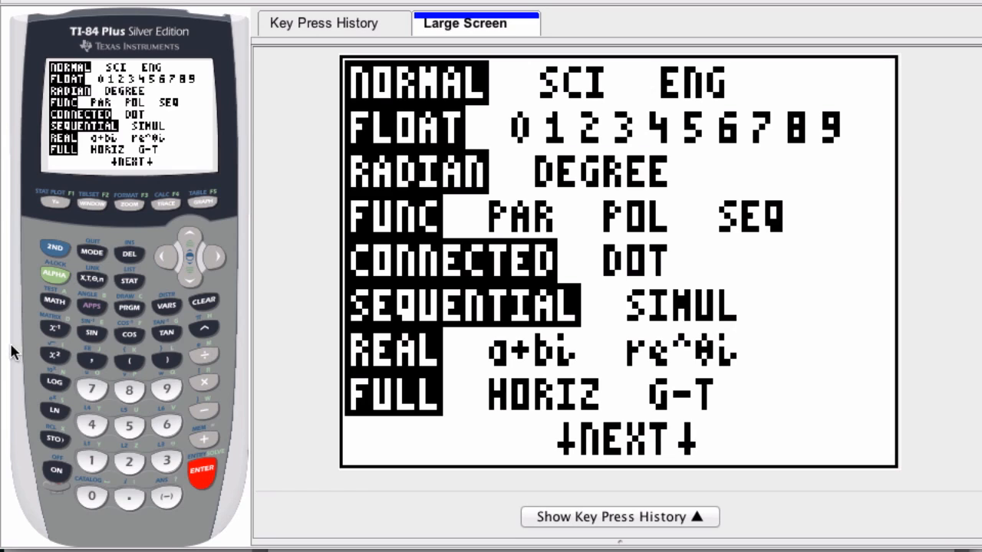
Convert 45° to radians on the home screen, getting .7853981634.
left_click(92, 252)
type("45")
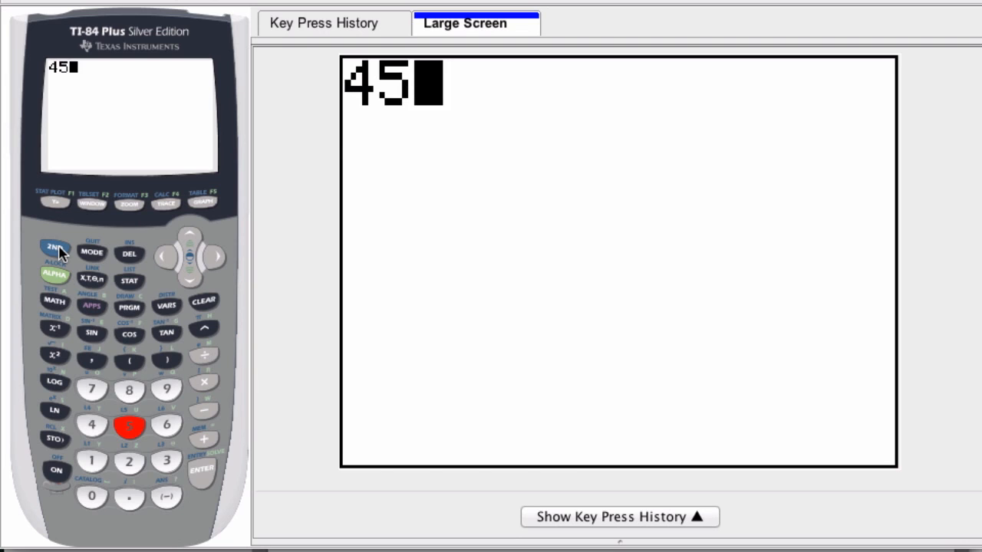
left_click(54, 248)
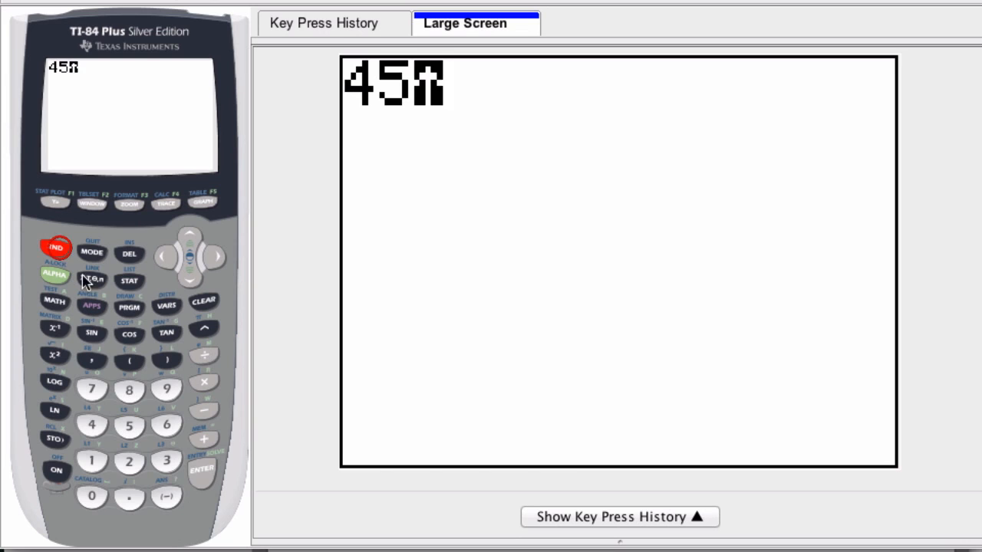
left_click(91, 307)
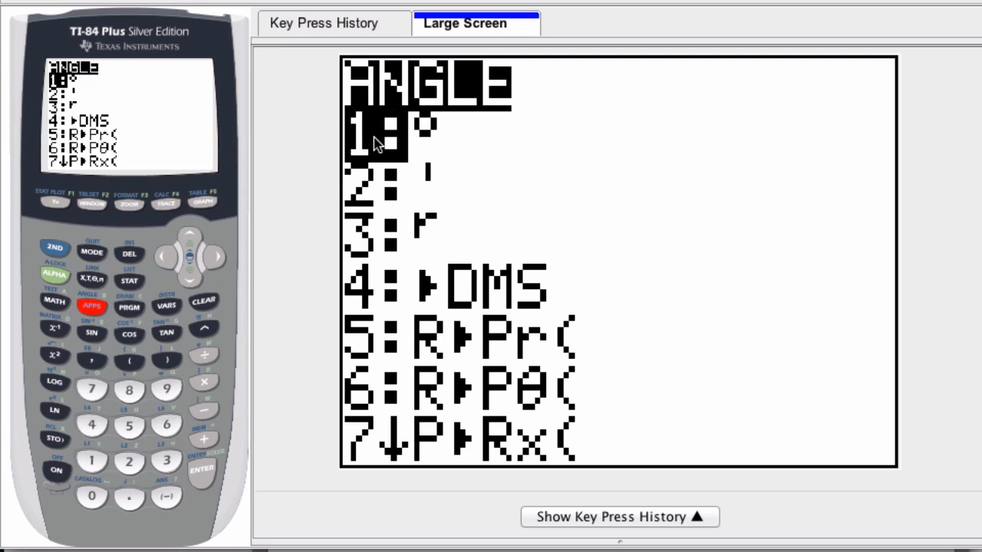
mouse_move(92, 458)
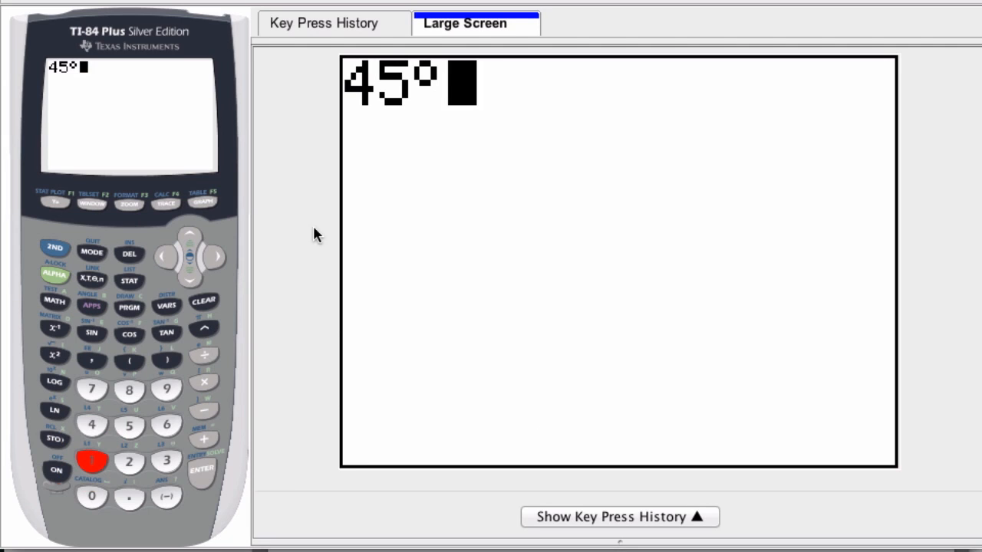
mouse_move(410, 88)
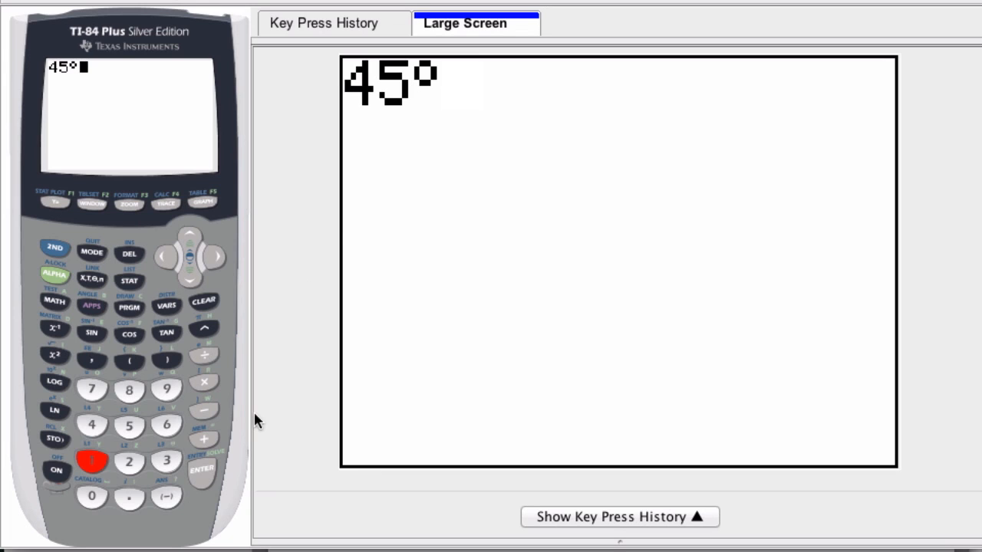
left_click(202, 469)
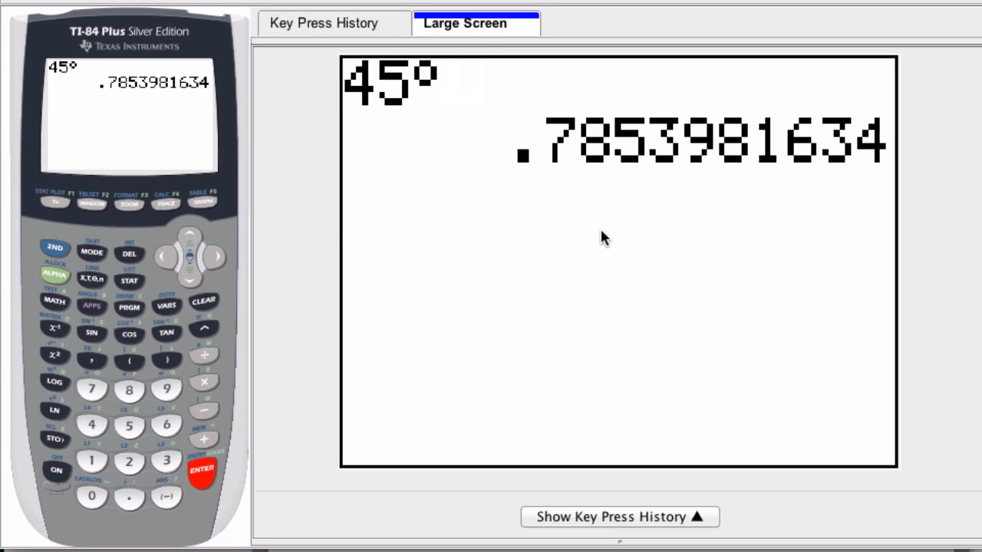
mouse_move(410, 125)
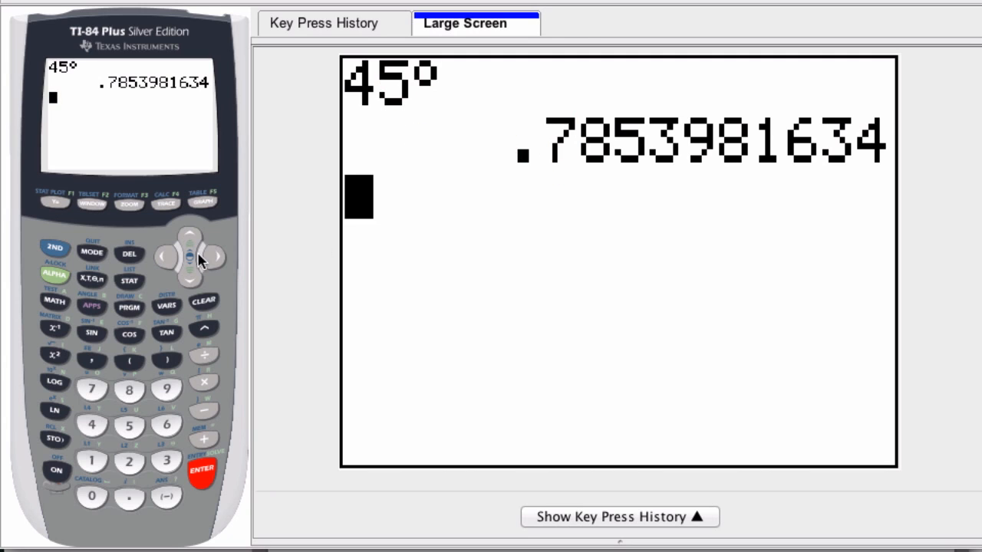
Set angle mode to Degree and quit back to the home screen.
left_click(92, 252)
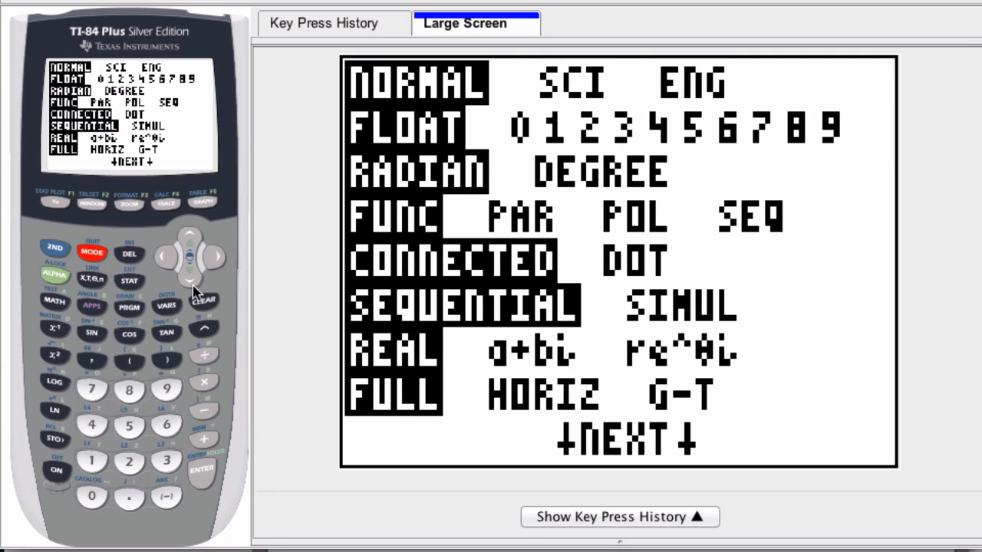
left_click(189, 276)
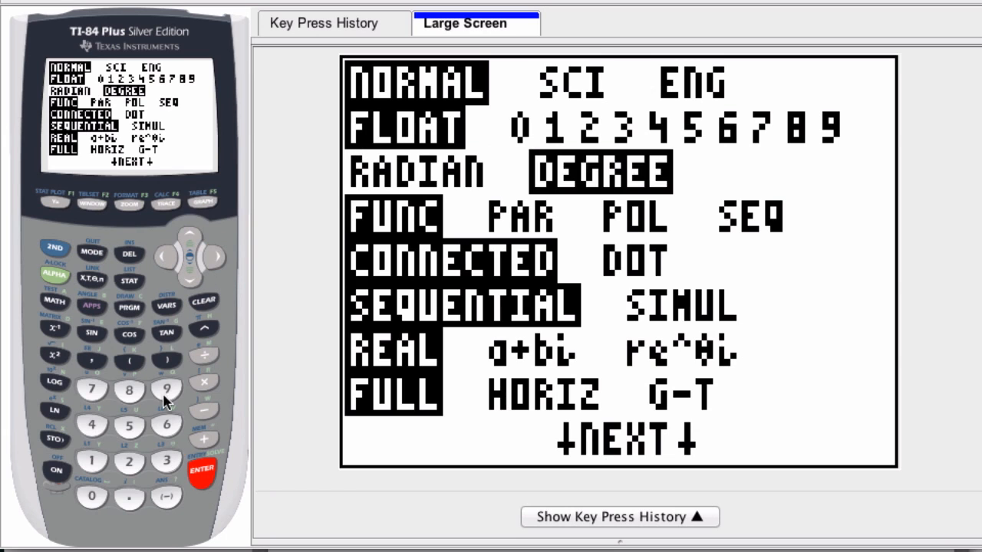
left_click(91, 254)
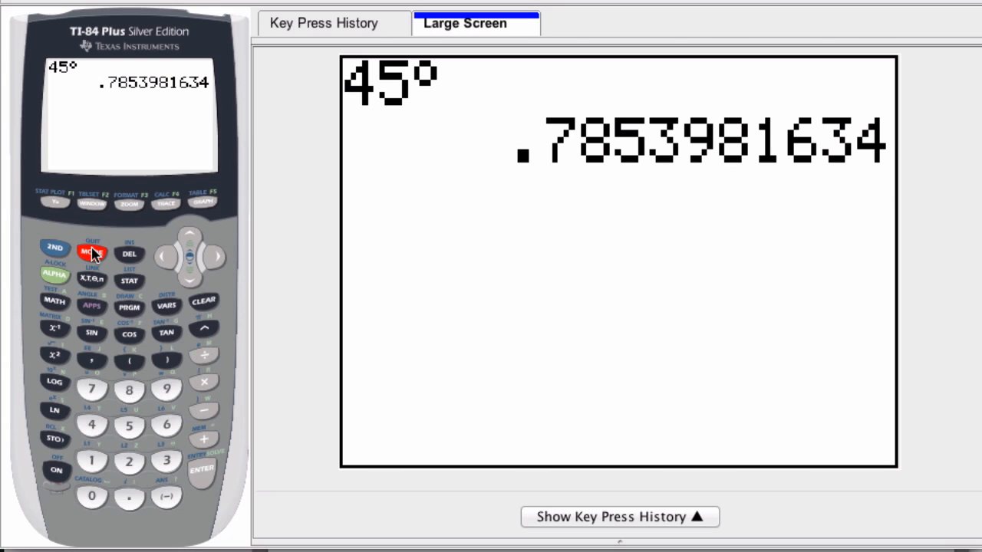
left_click(55, 247)
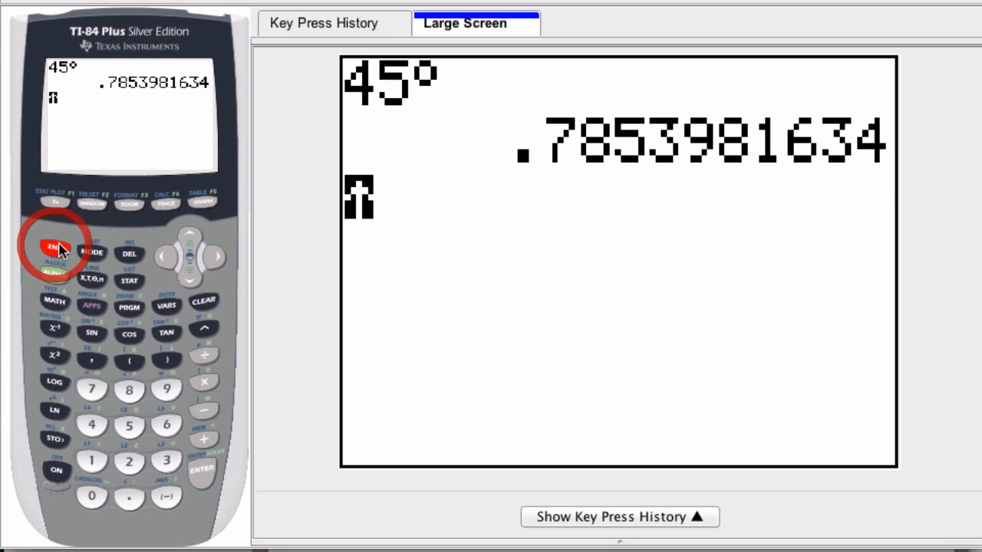
Evaluate Ans with the radian symbol, returning 45.
left_click(165, 496)
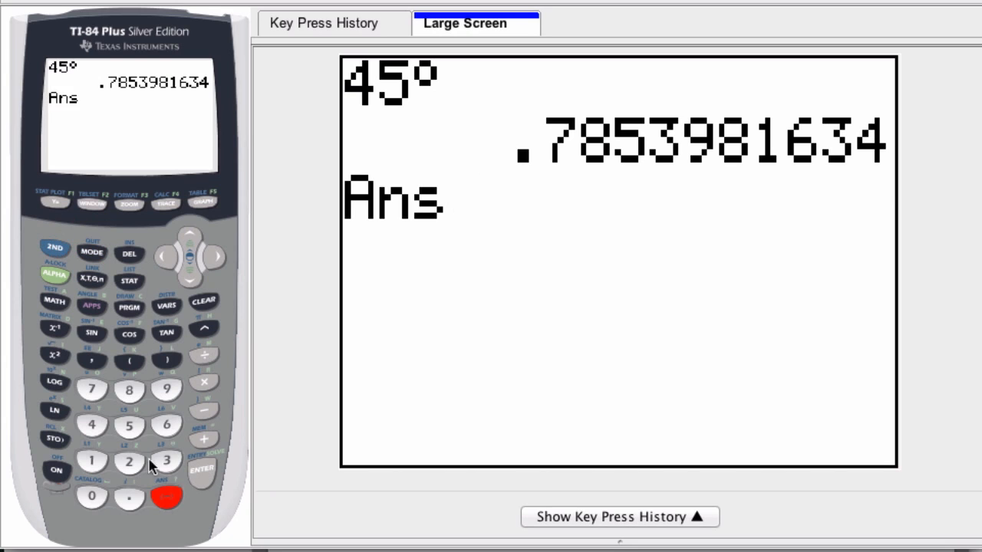
left_click(54, 247)
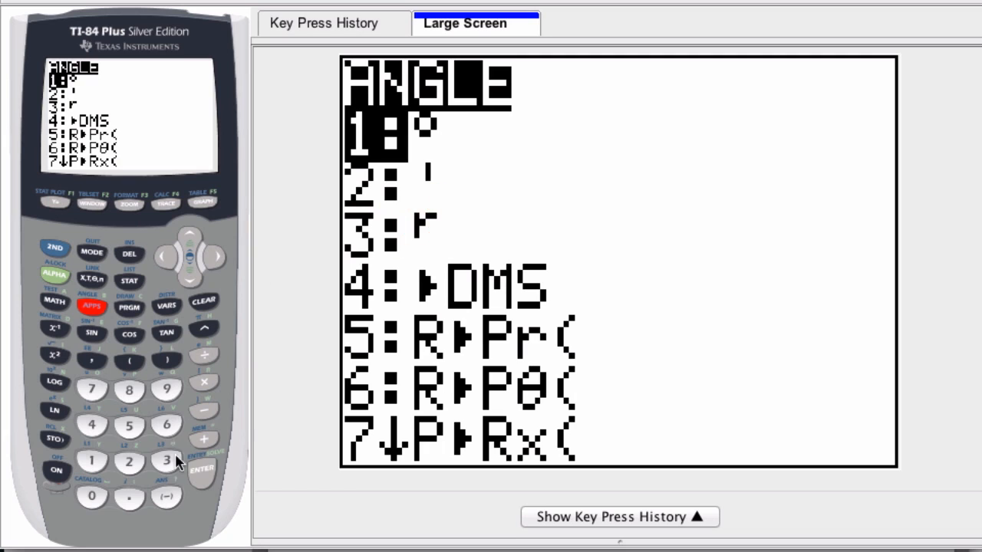
left_click(202, 469)
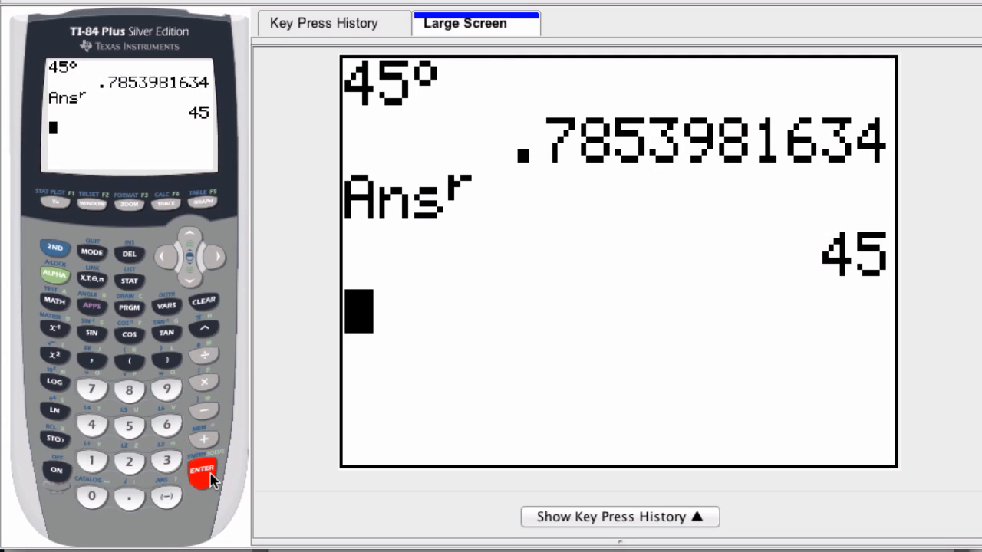
mouse_move(870, 253)
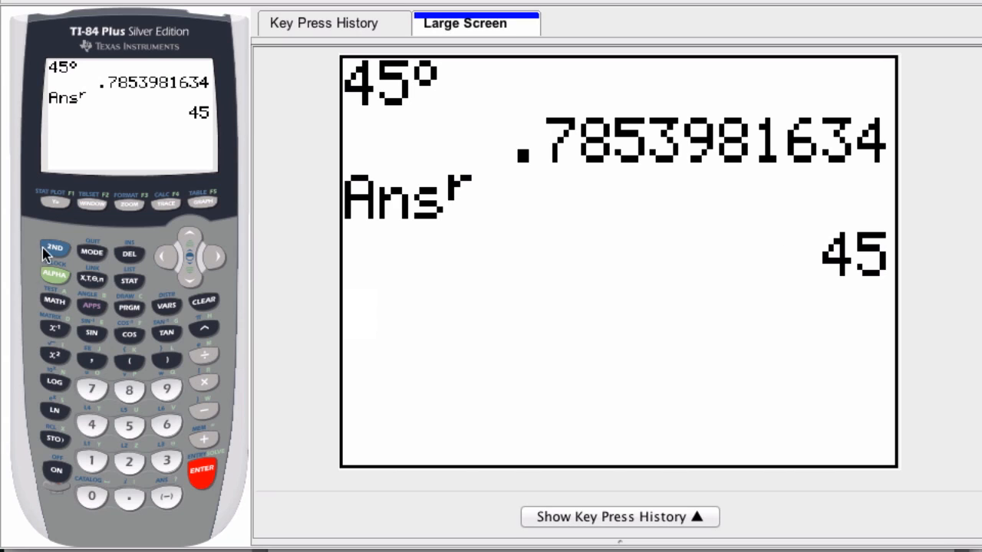
Type (π/4) on a new home-screen line.
left_click(129, 360)
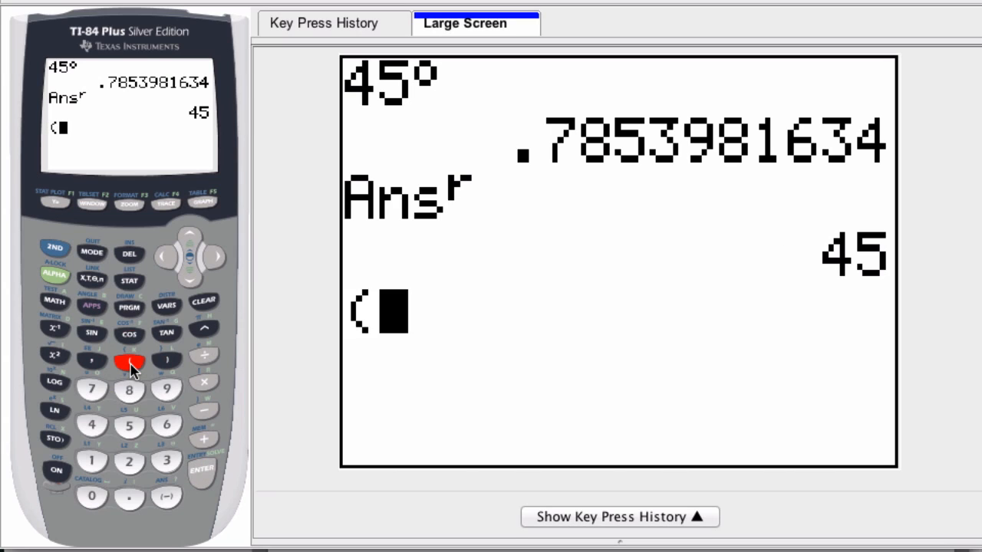
left_click(54, 247)
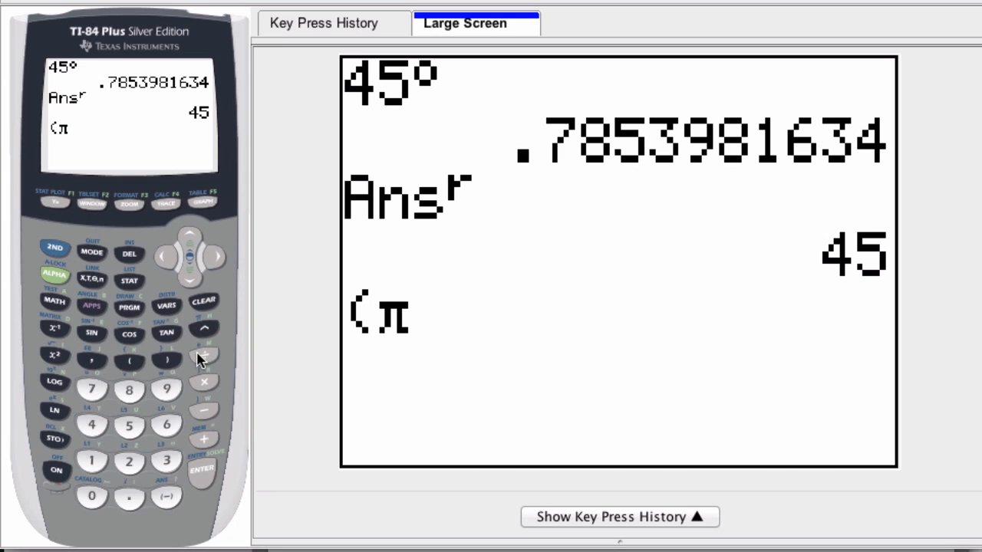
left_click(167, 360)
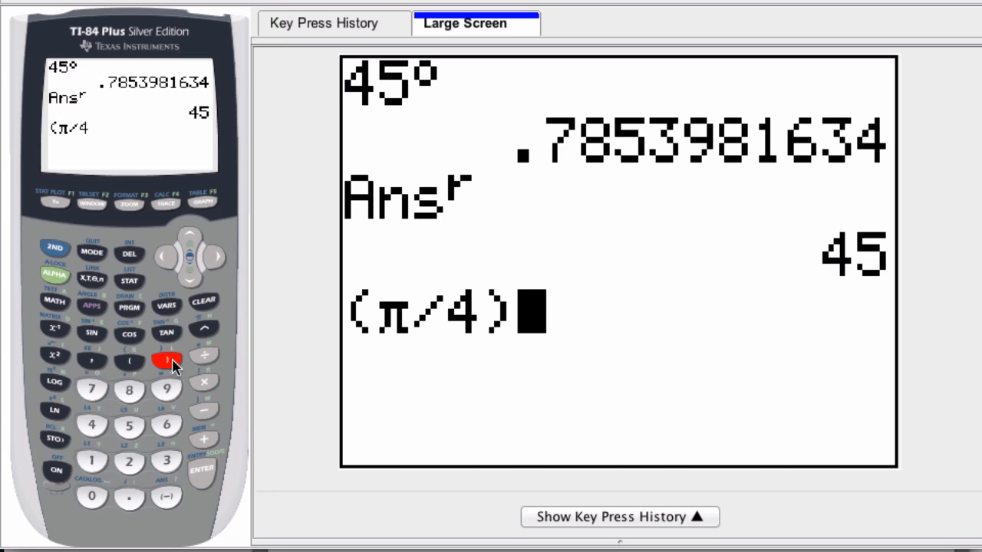
left_click(166, 361)
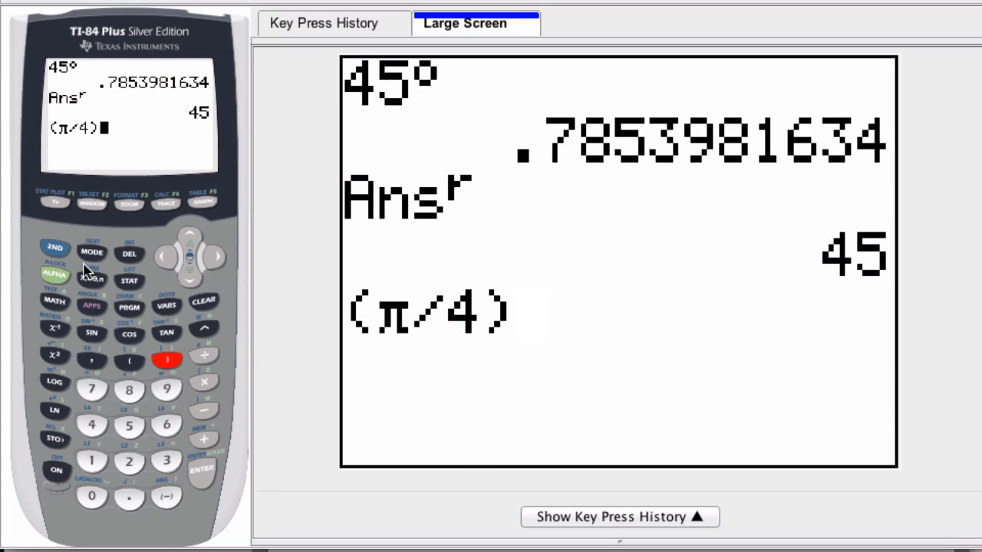
left_click(55, 247)
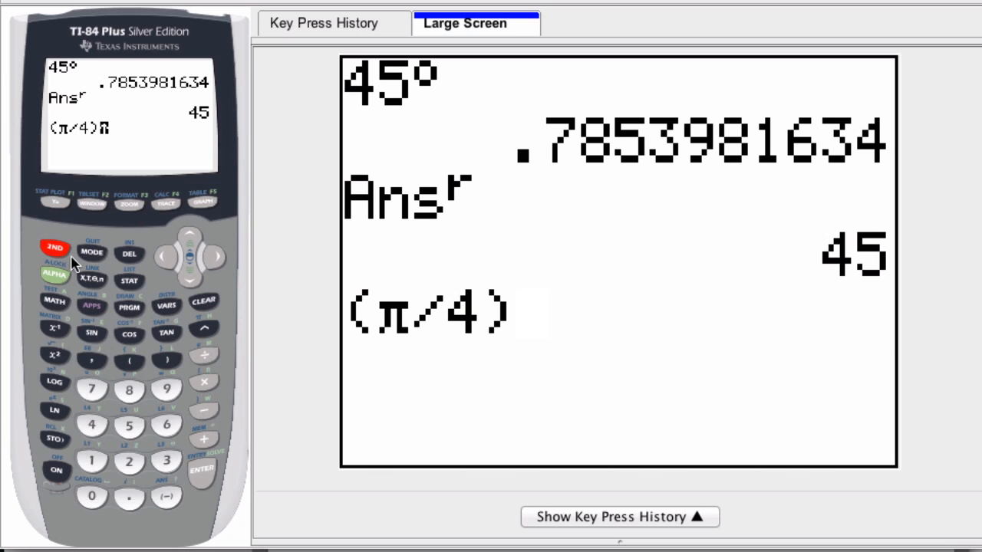